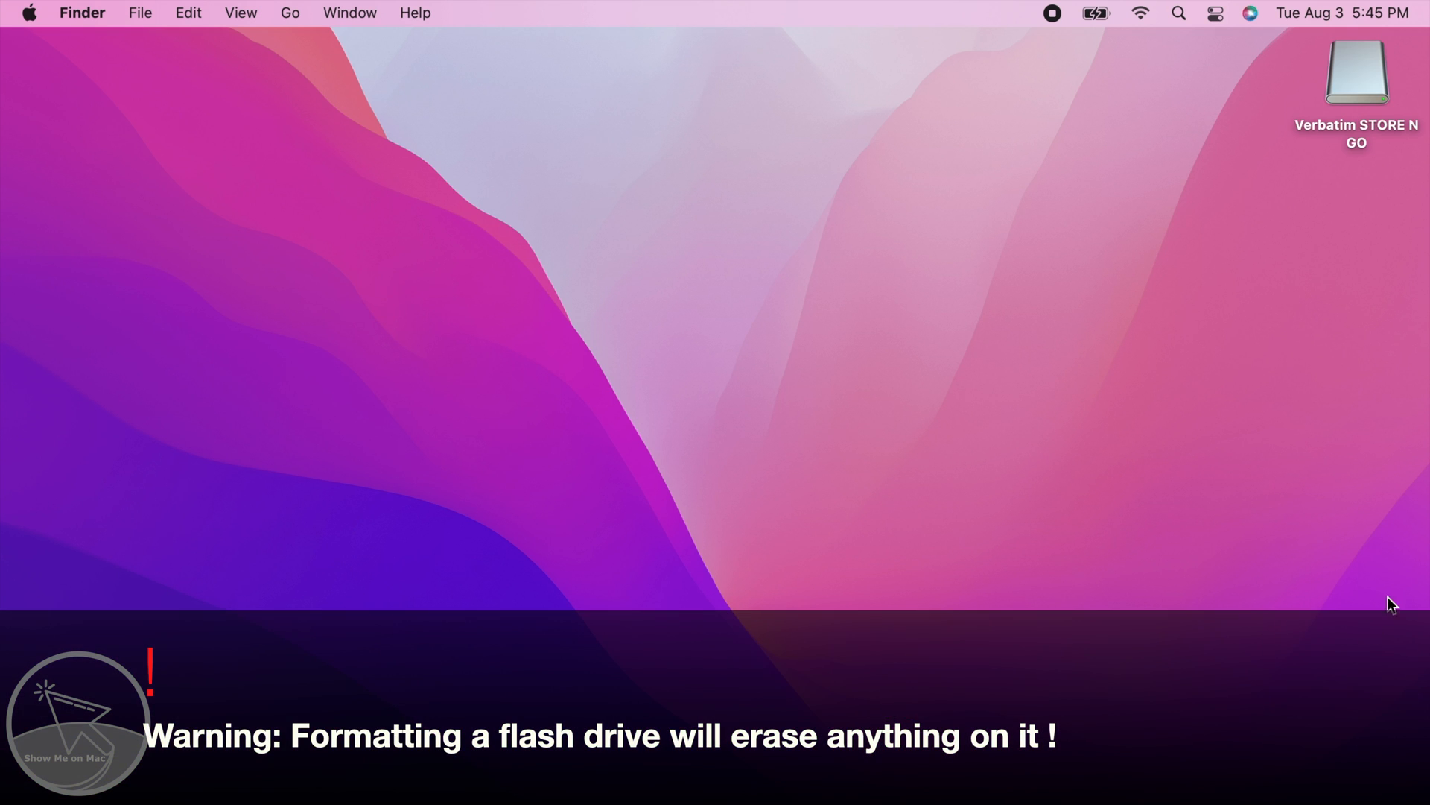
# Launch Disk Utility by searching for it in Spotlight
pyautogui.click(1358, 73)
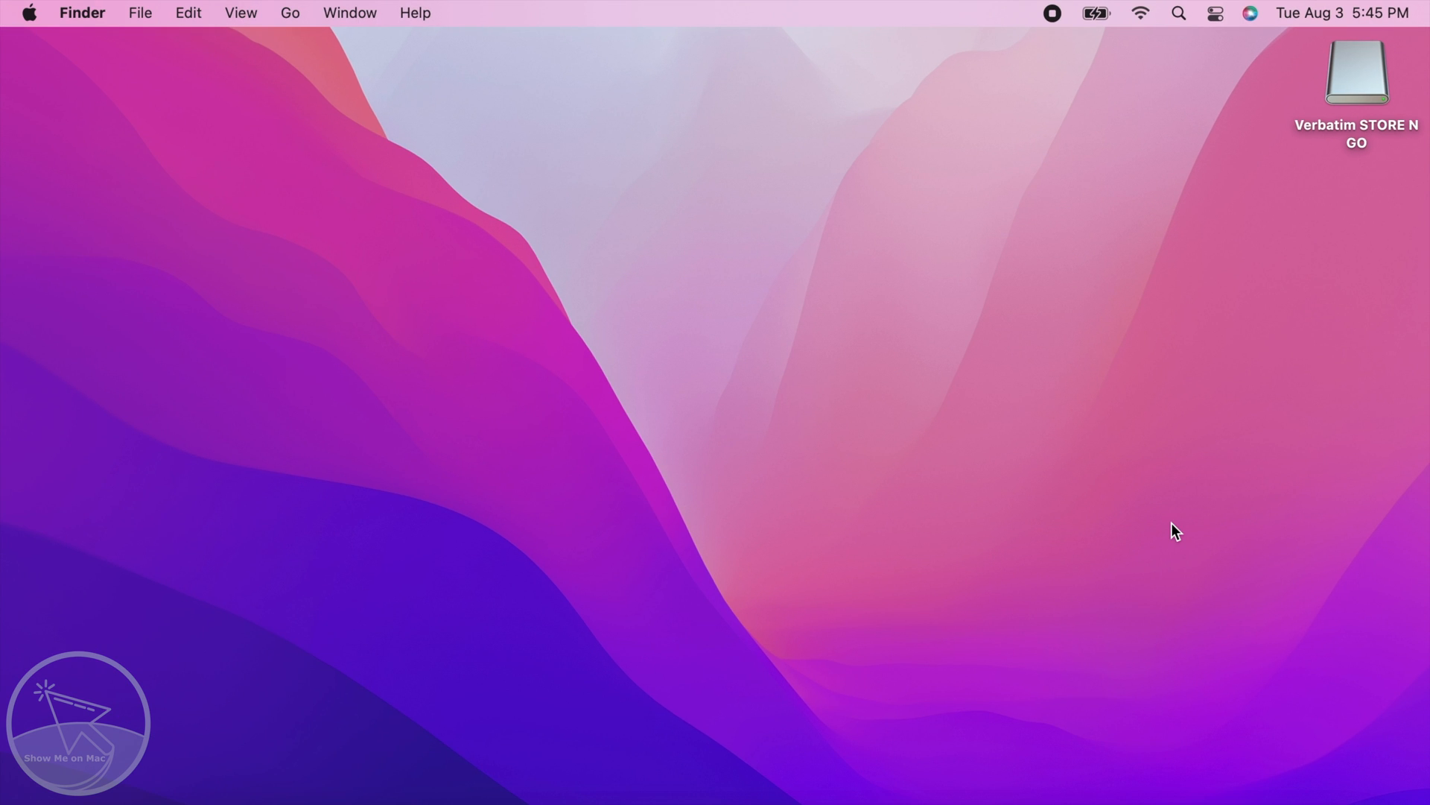
pyautogui.press('cmd+space')
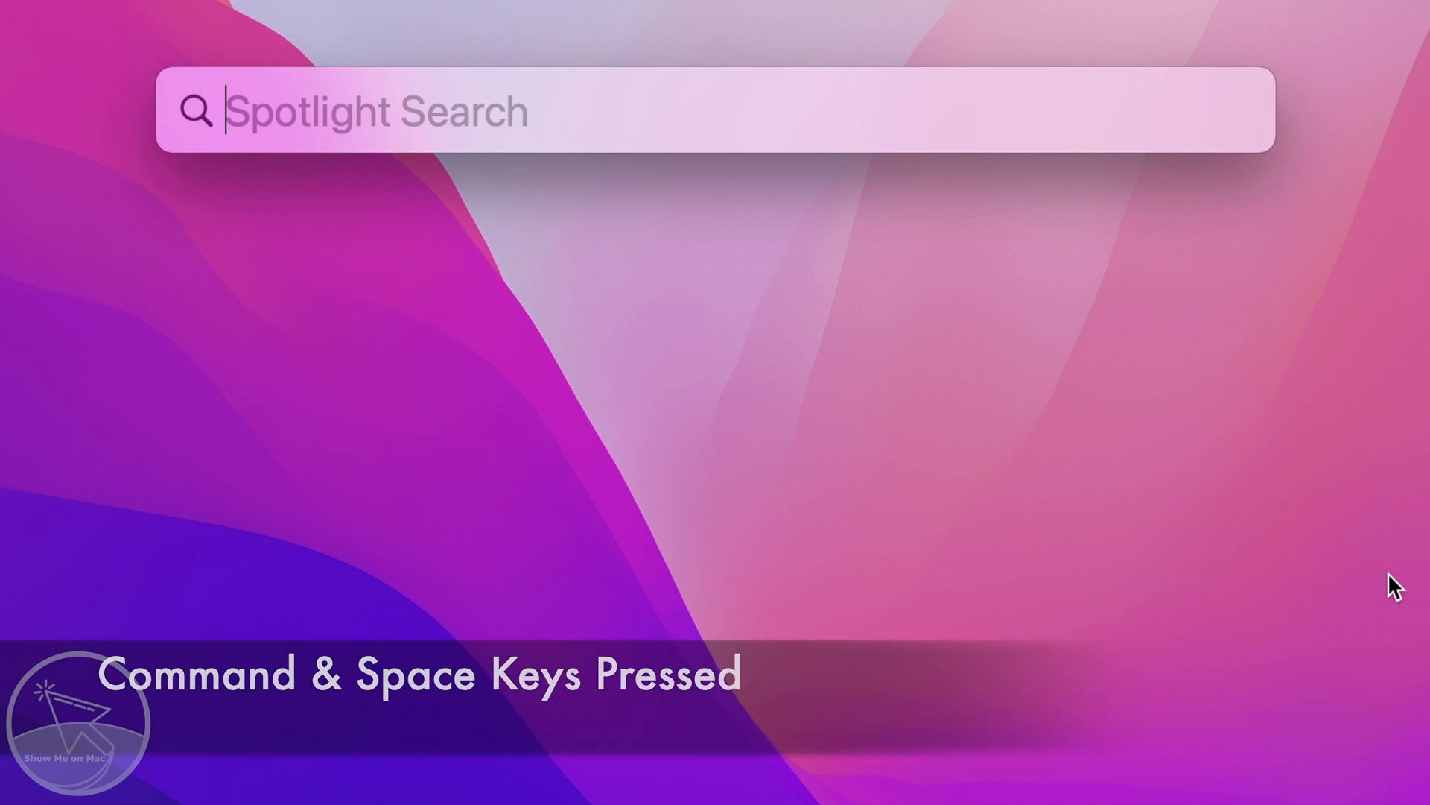
pyautogui.write('Disk Utility')
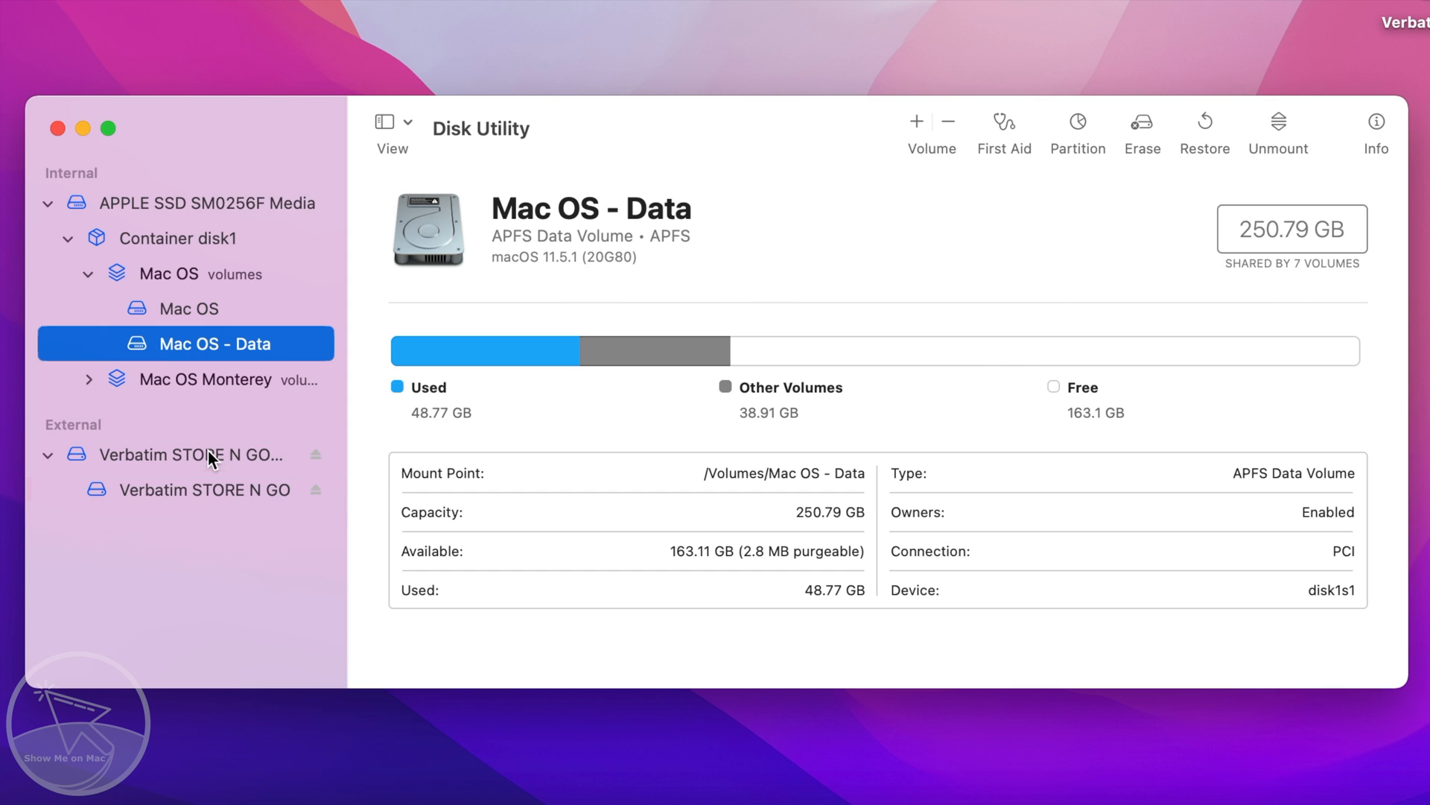
# Switch the Disk Utility sidebar to Show Only Volumes, after selecting the Verbatim drive
pyautogui.click(182, 455)
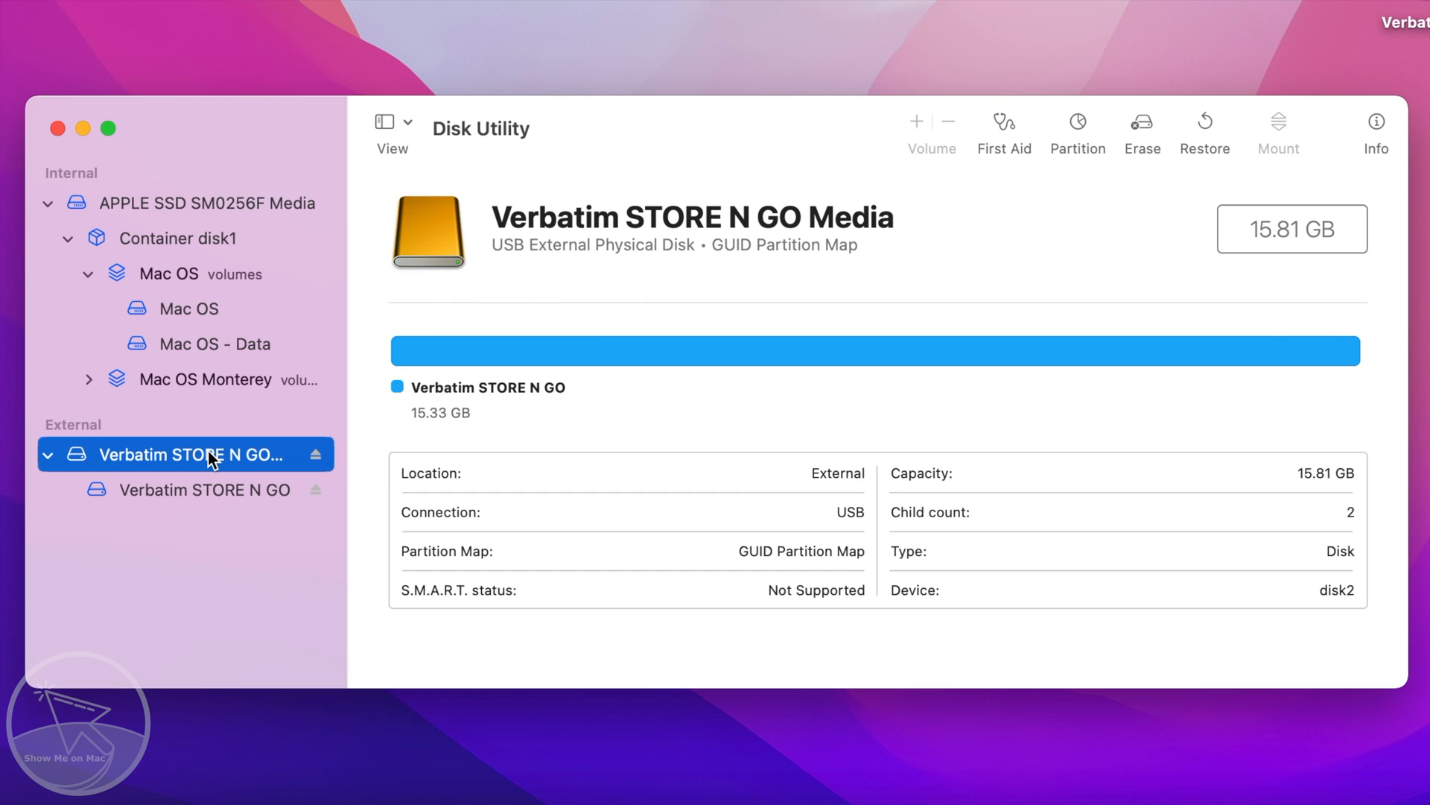
pyautogui.click(186, 490)
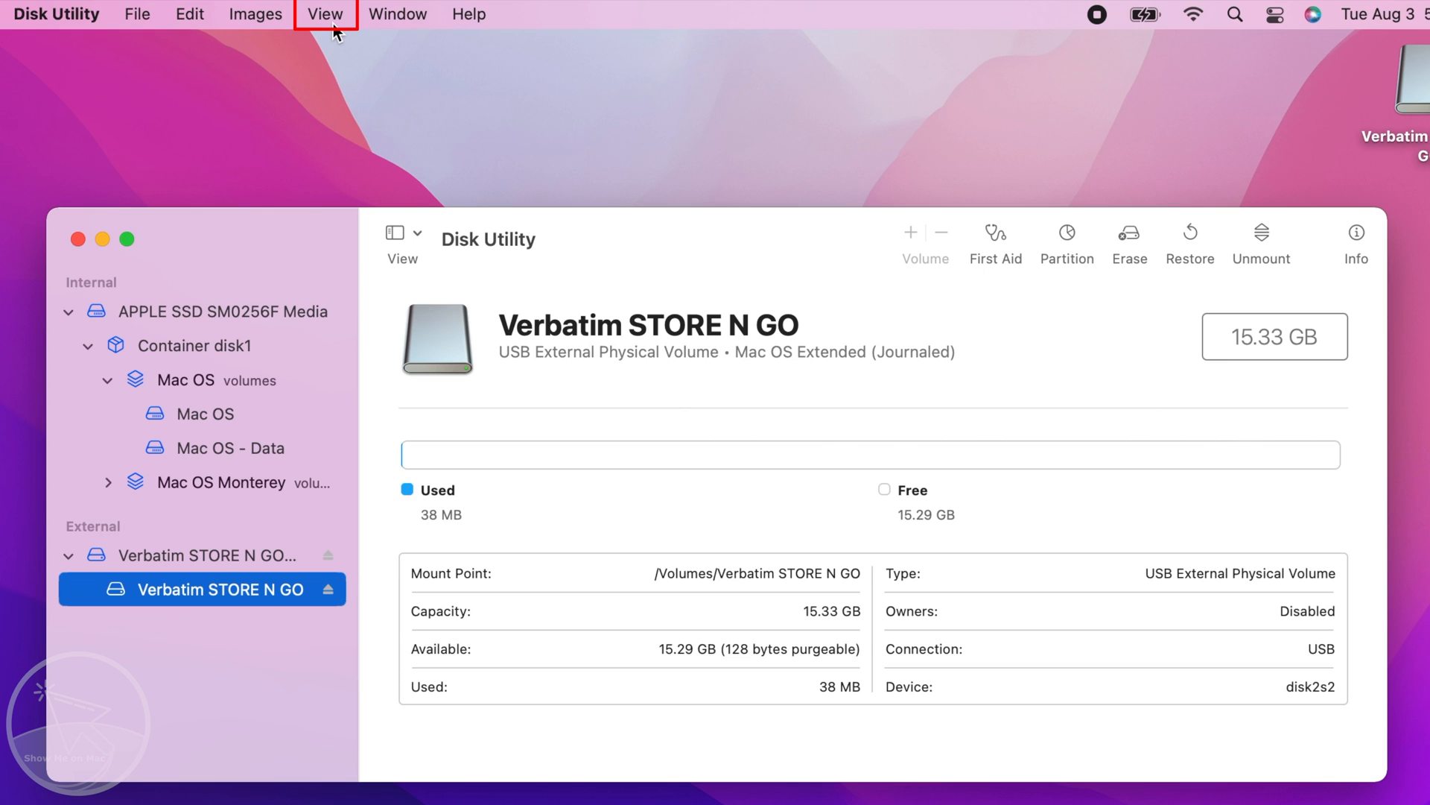
pyautogui.click(325, 14)
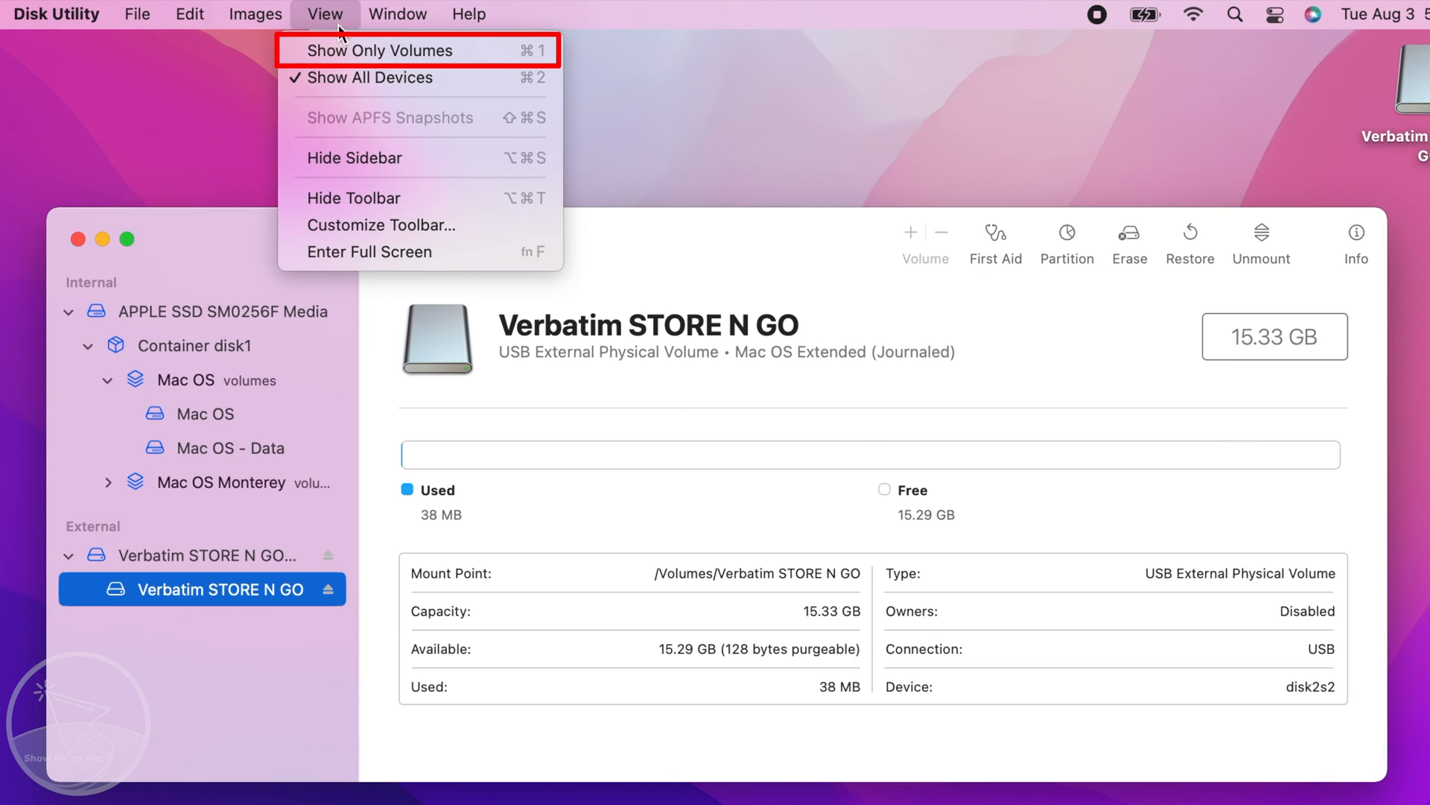
pyautogui.moveTo(408, 50)
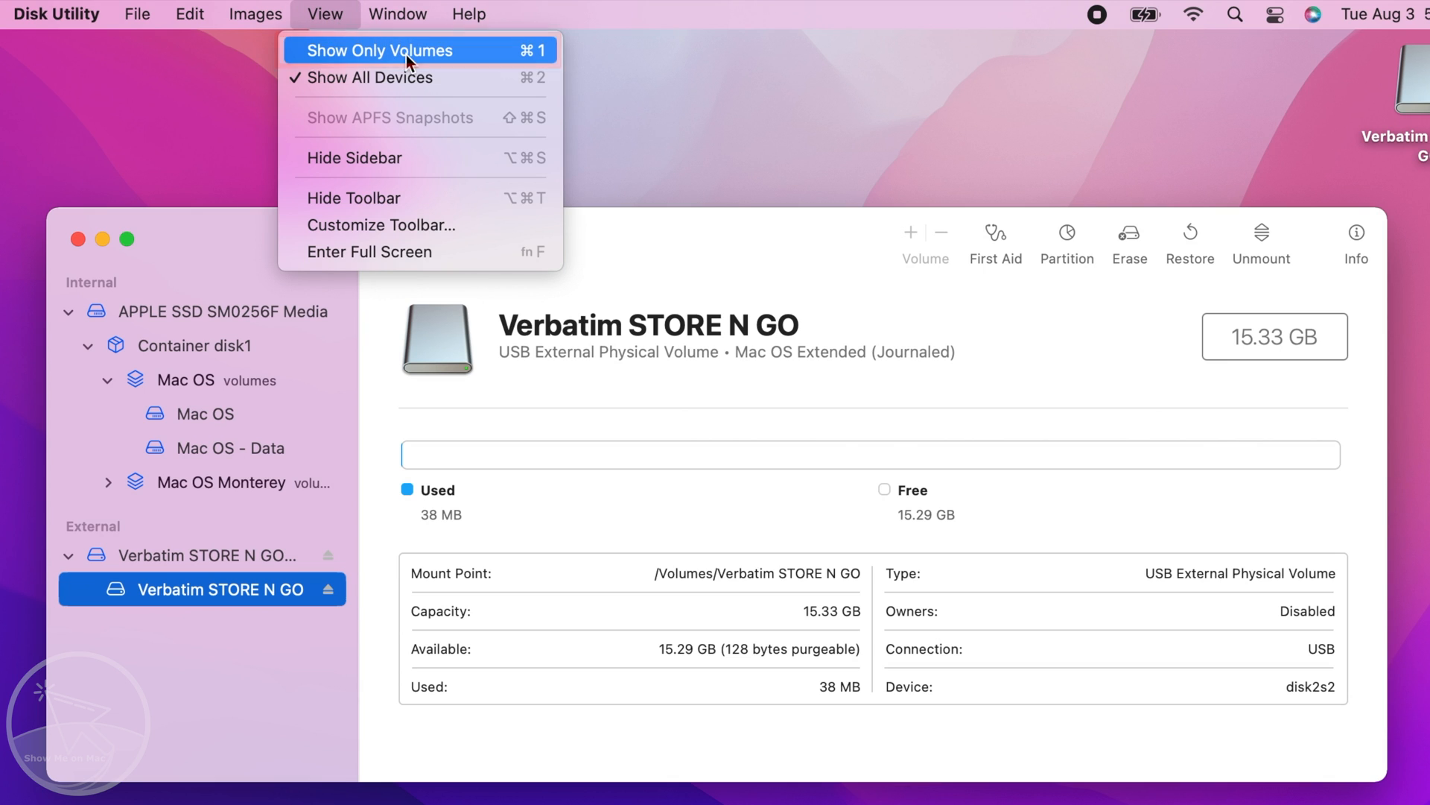
pyautogui.click(379, 50)
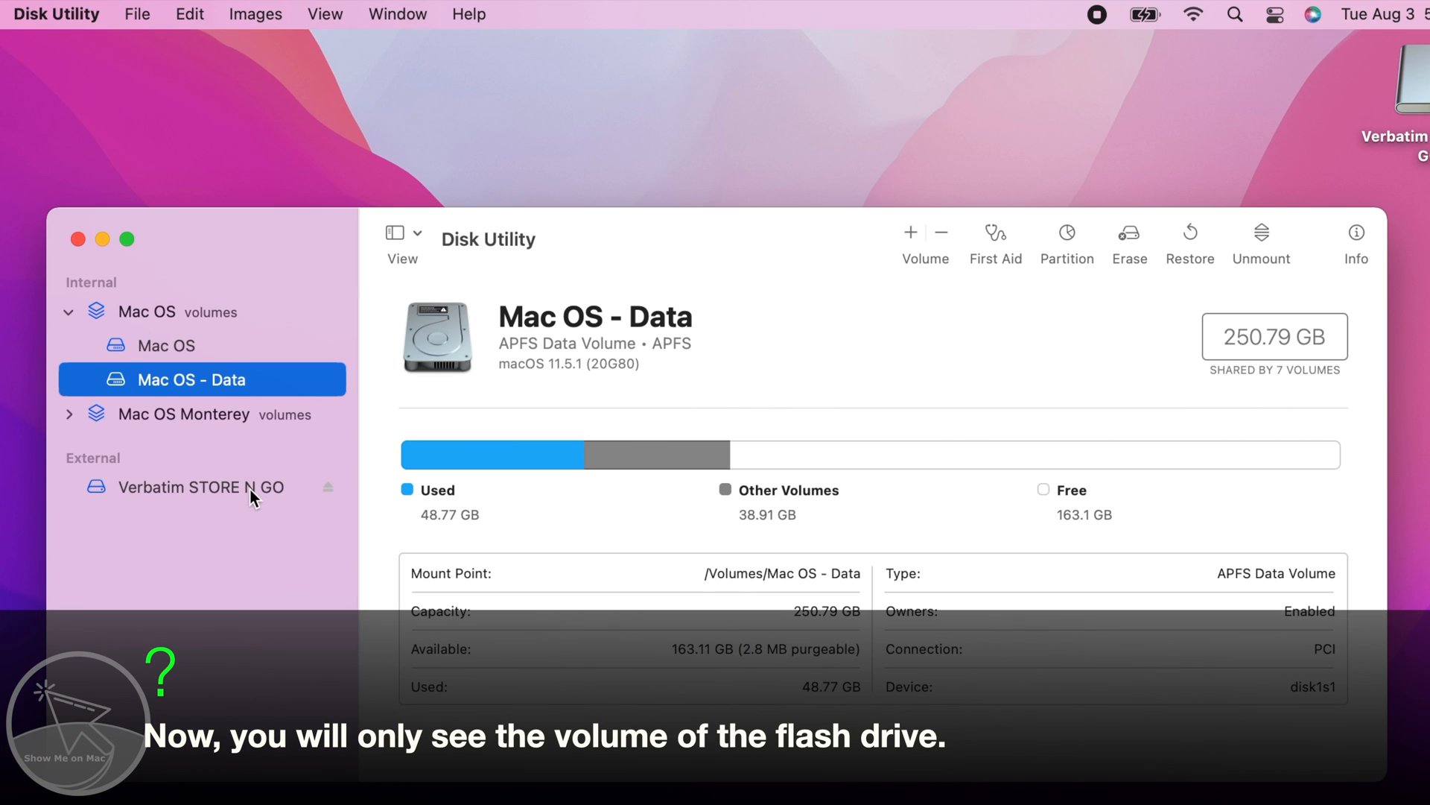
# Open the Erase sheet for the Verbatim STORE N GO volume
pyautogui.click(182, 486)
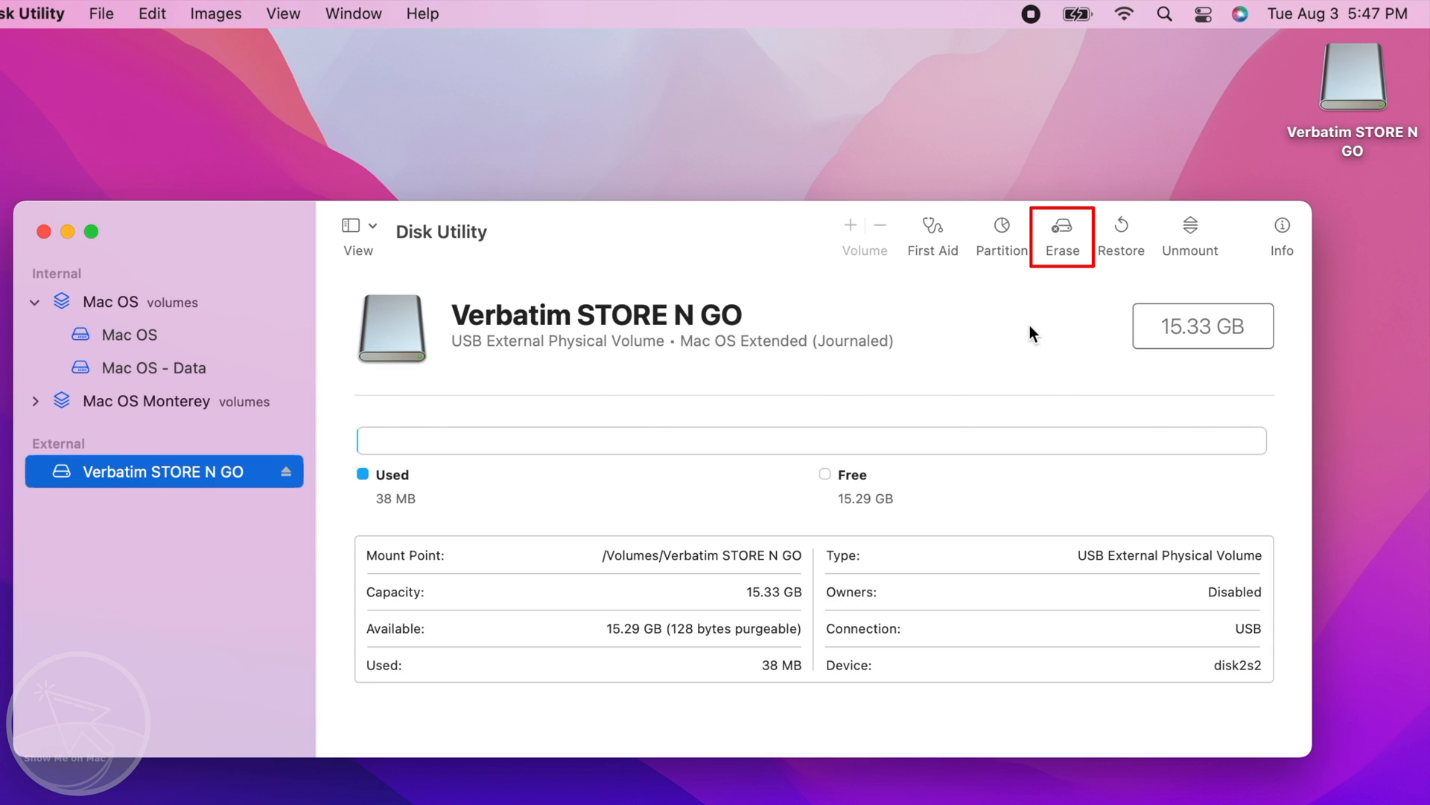
pyautogui.moveTo(1063, 230)
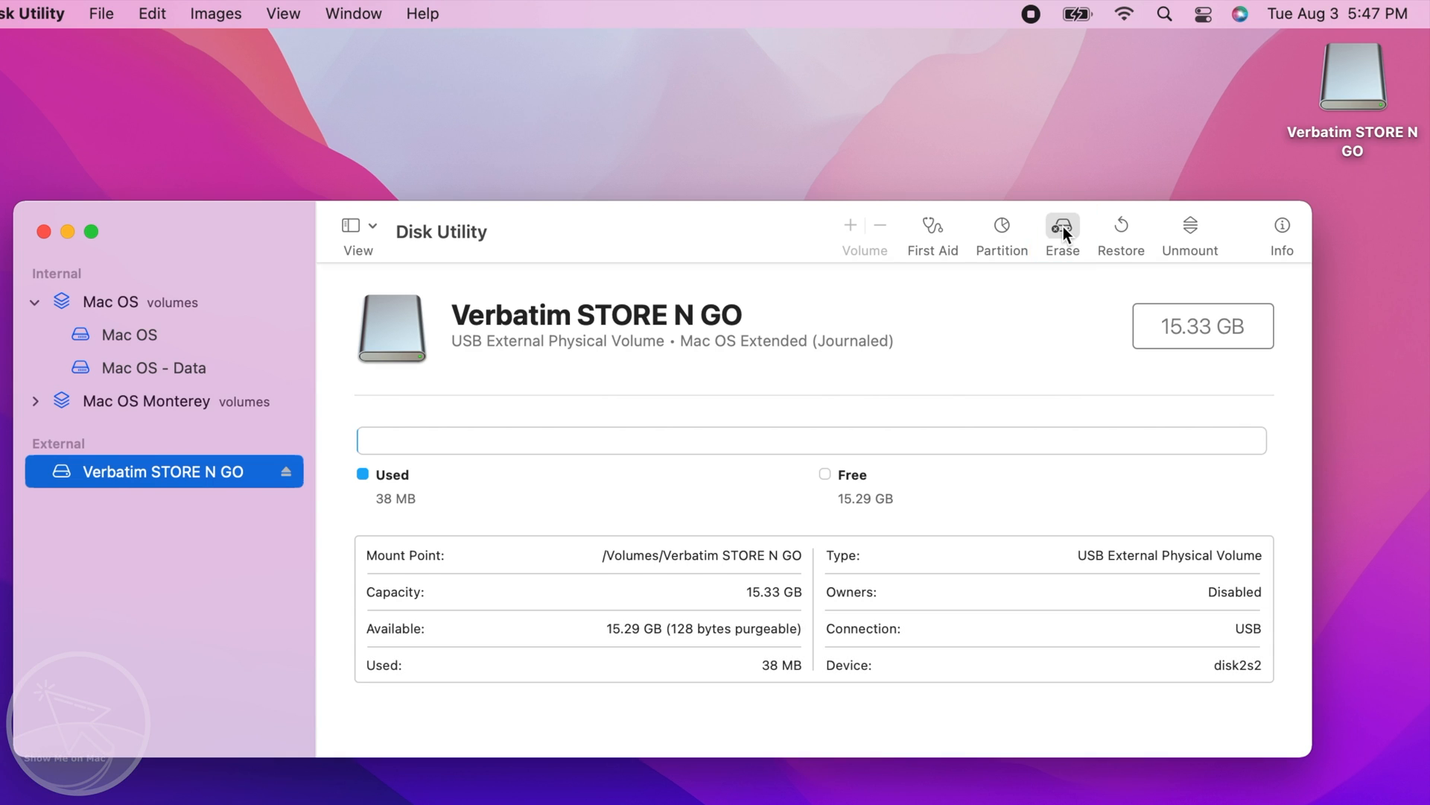
pyautogui.click(1062, 225)
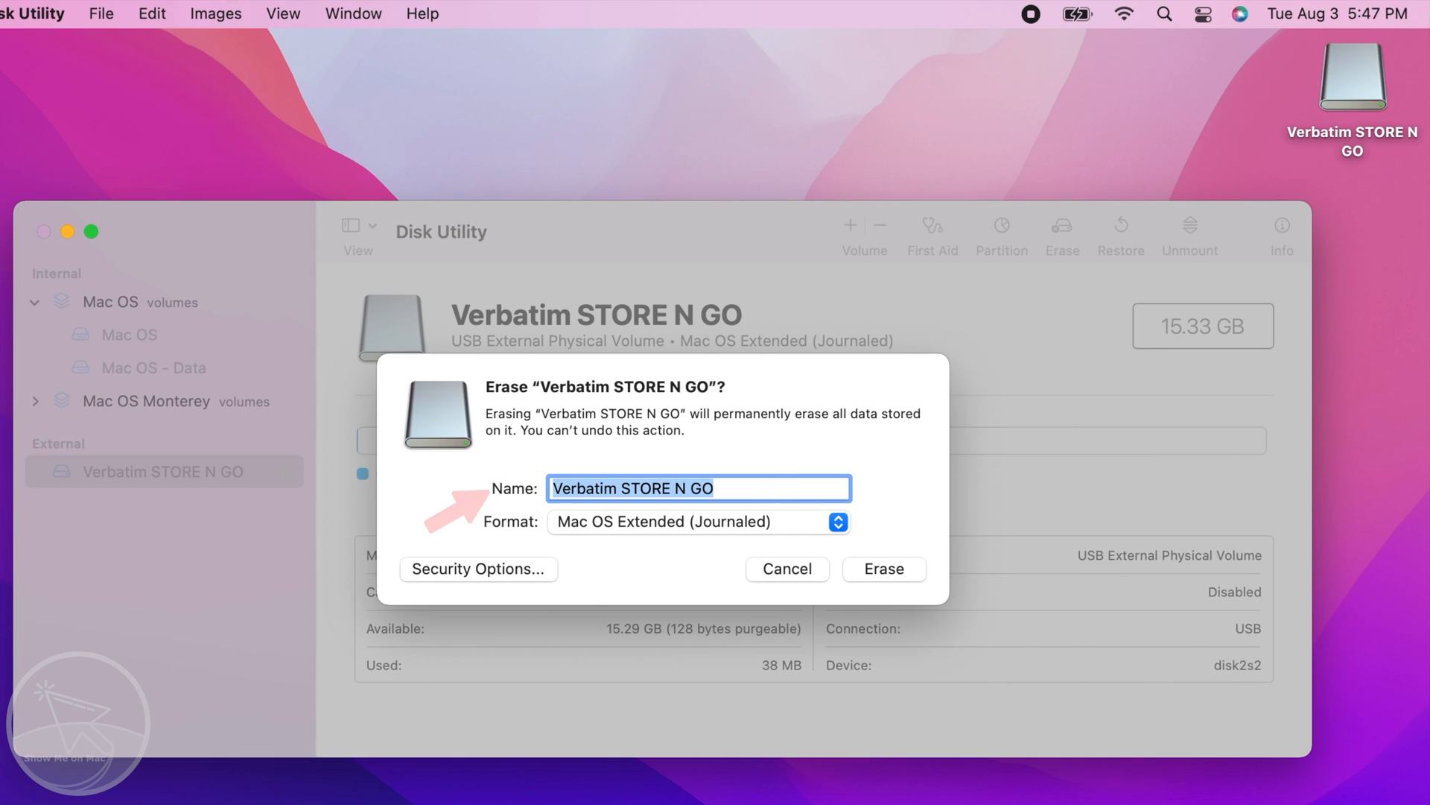
# Name the volume 'Flash Dive' and choose ExFAT format in the Erase sheet
pyautogui.write('Flash D')
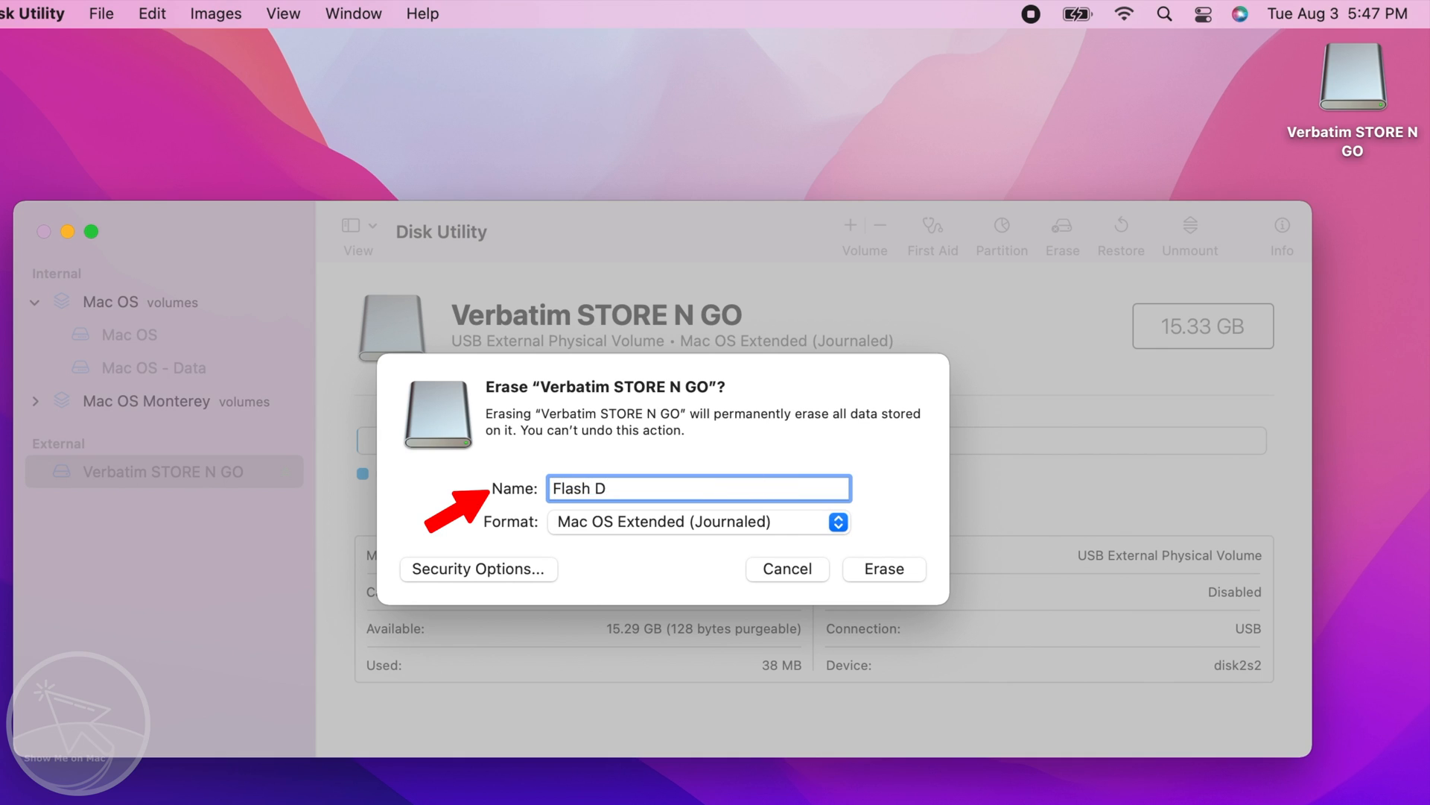
pyautogui.write('ive')
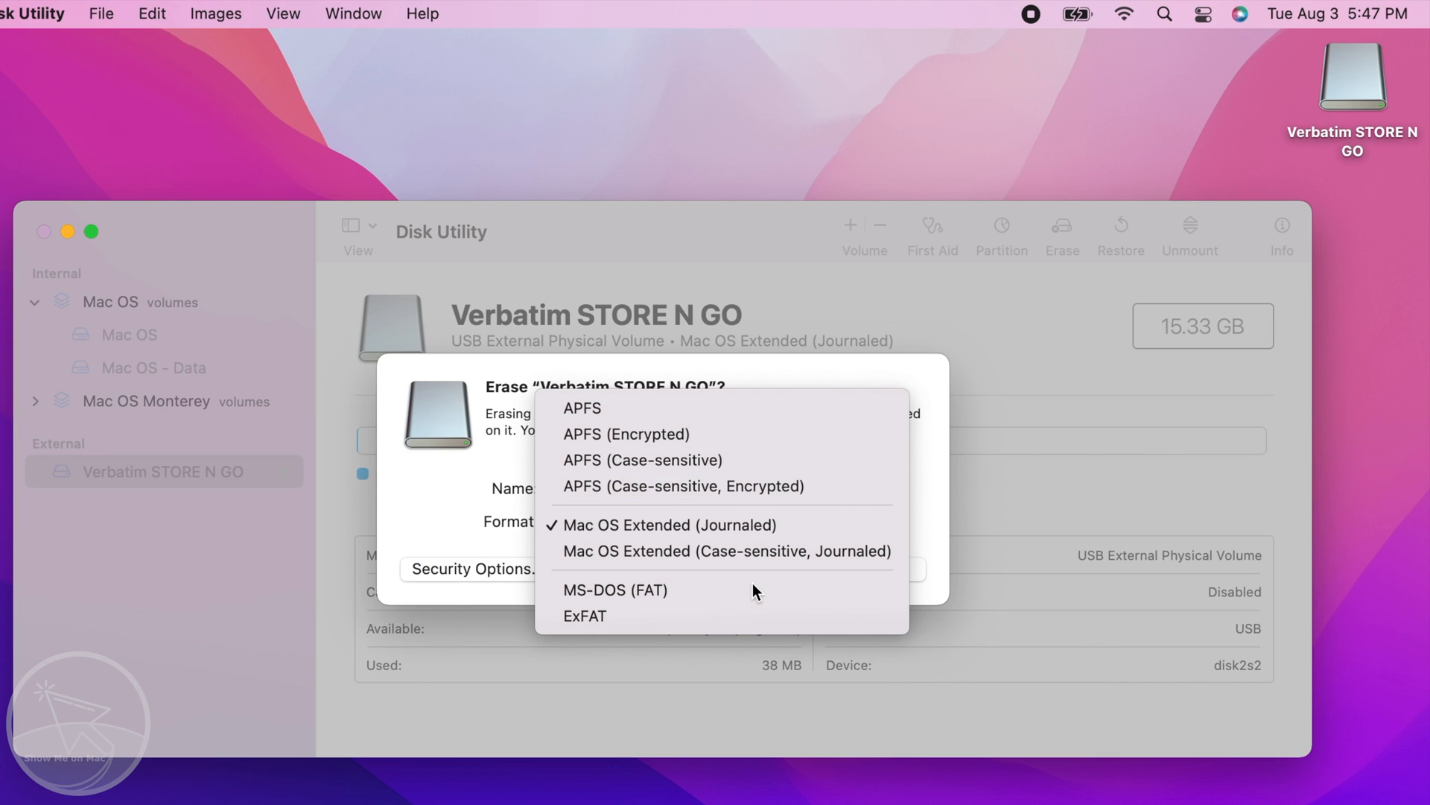
pyautogui.moveTo(720, 614)
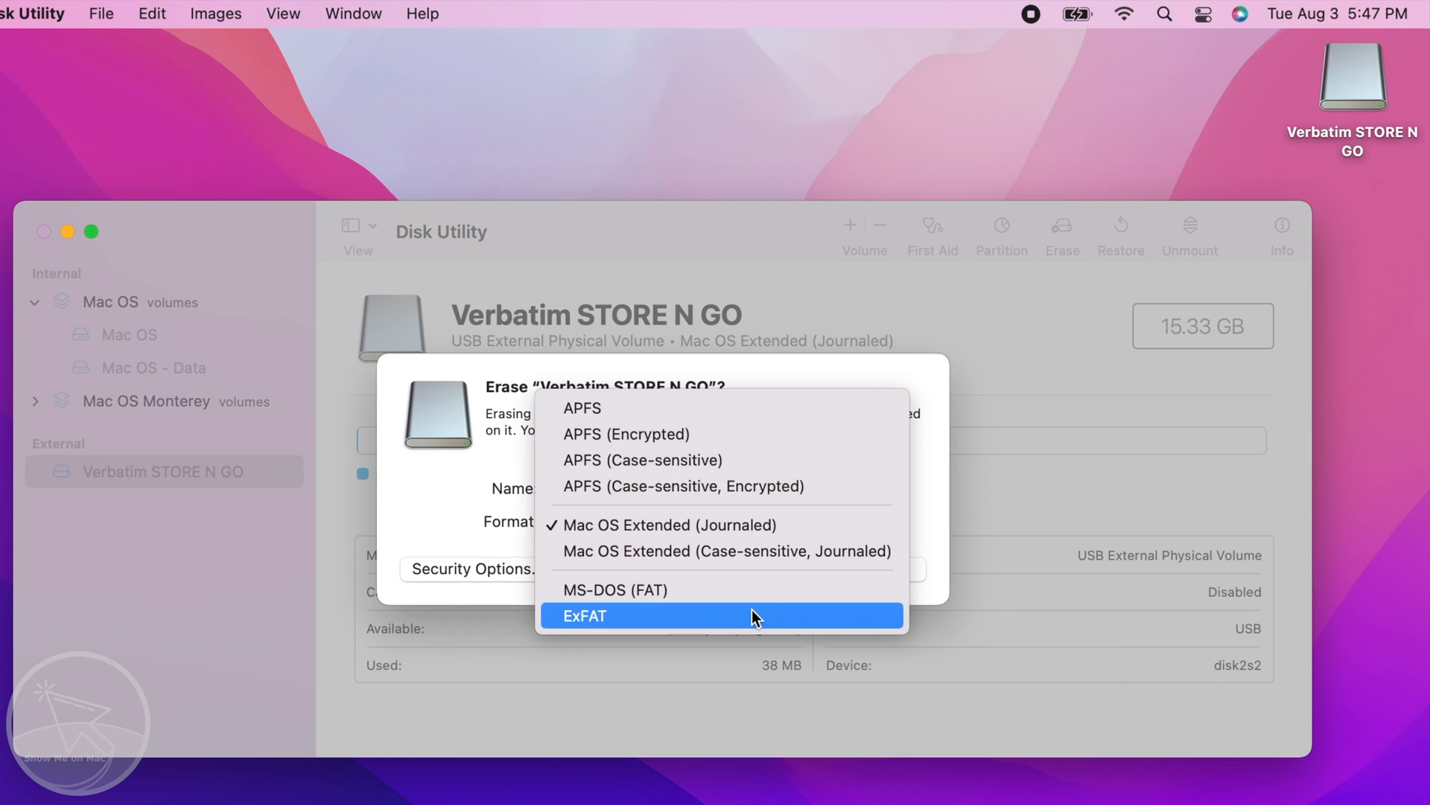
pyautogui.click(583, 615)
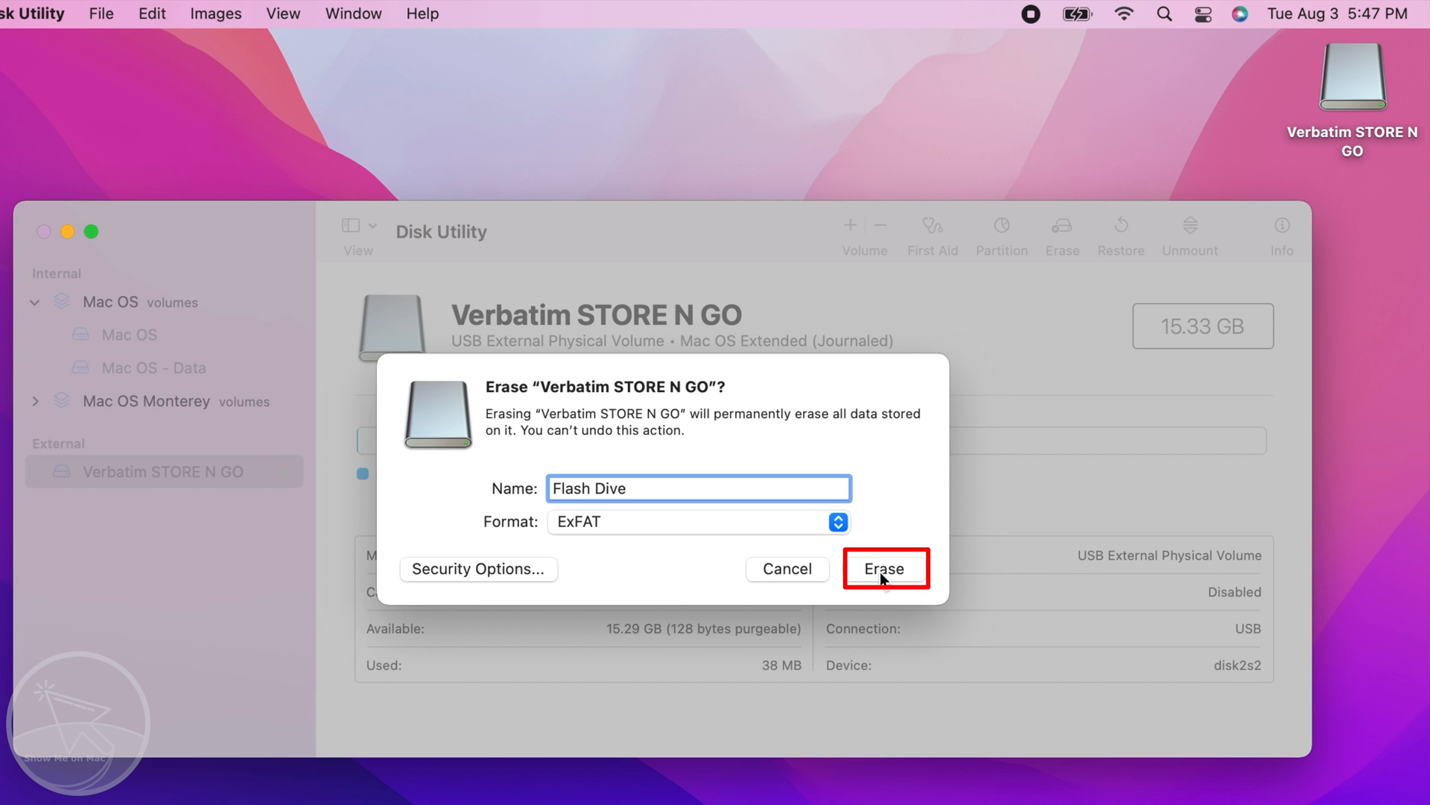
# Run the erase, dismiss the completion notice, and close Disk Utility
pyautogui.click(884, 568)
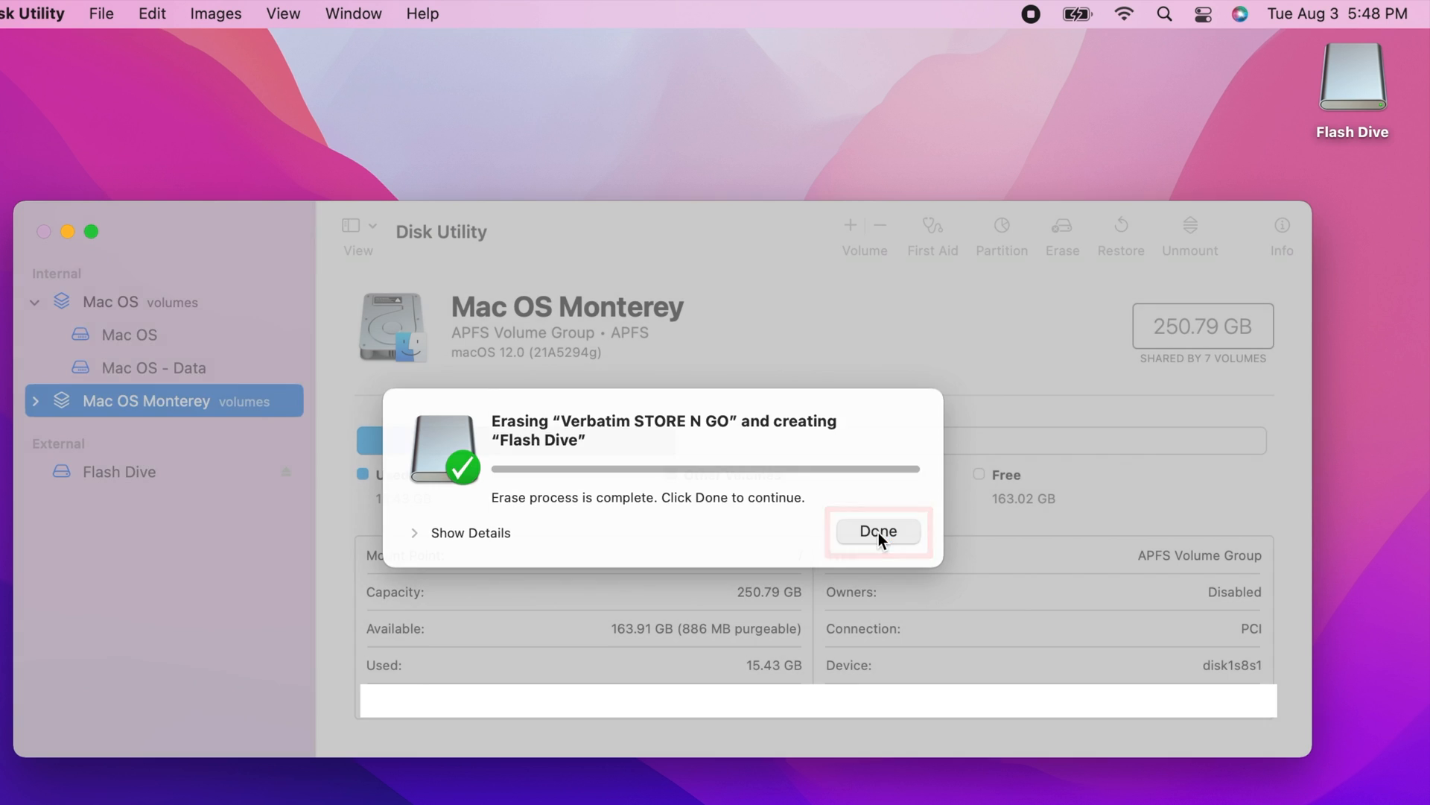
pyautogui.click(877, 531)
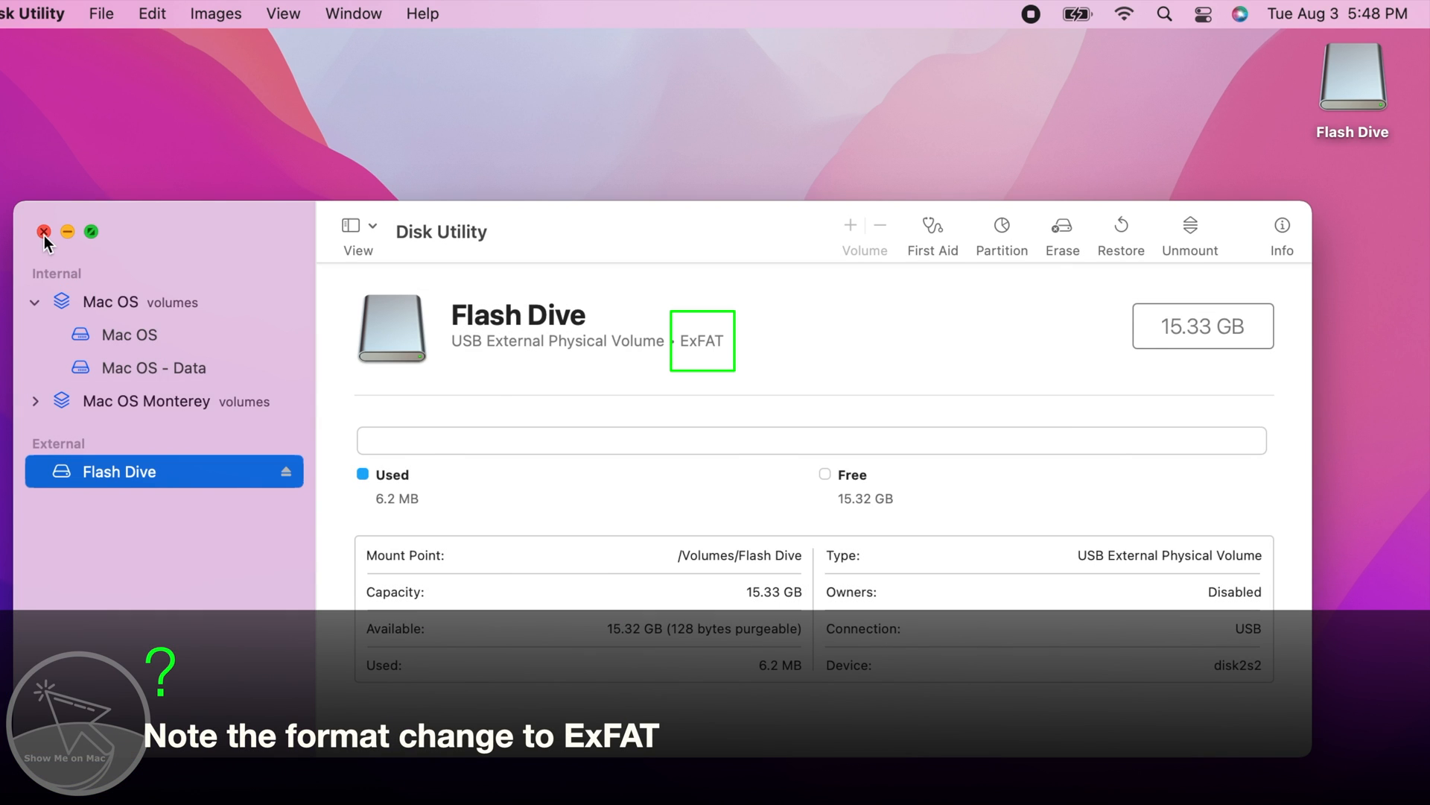
pyautogui.click(43, 231)
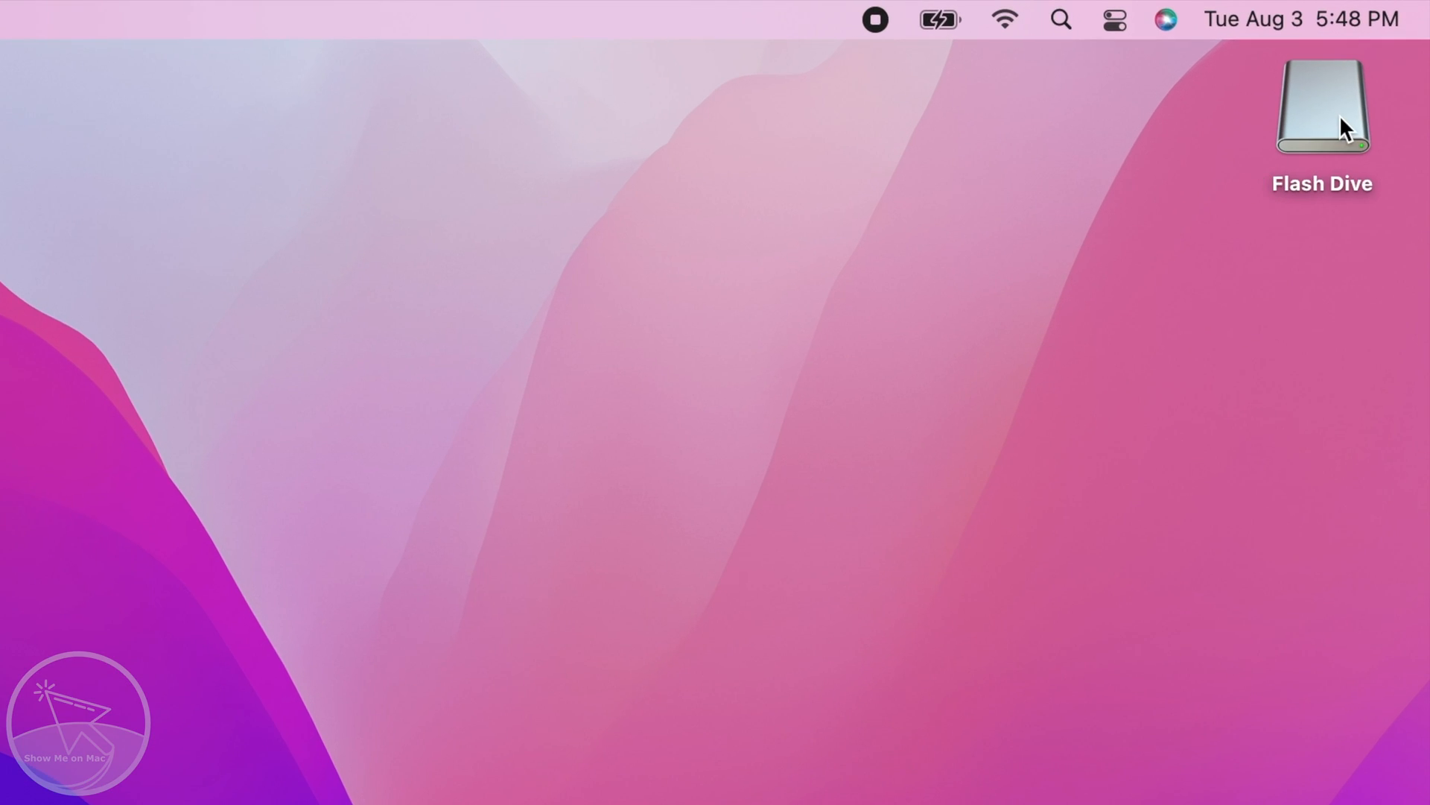
# Eject the Flash Dive drive from its desktop context menu
pyautogui.rightClick(1322, 105)
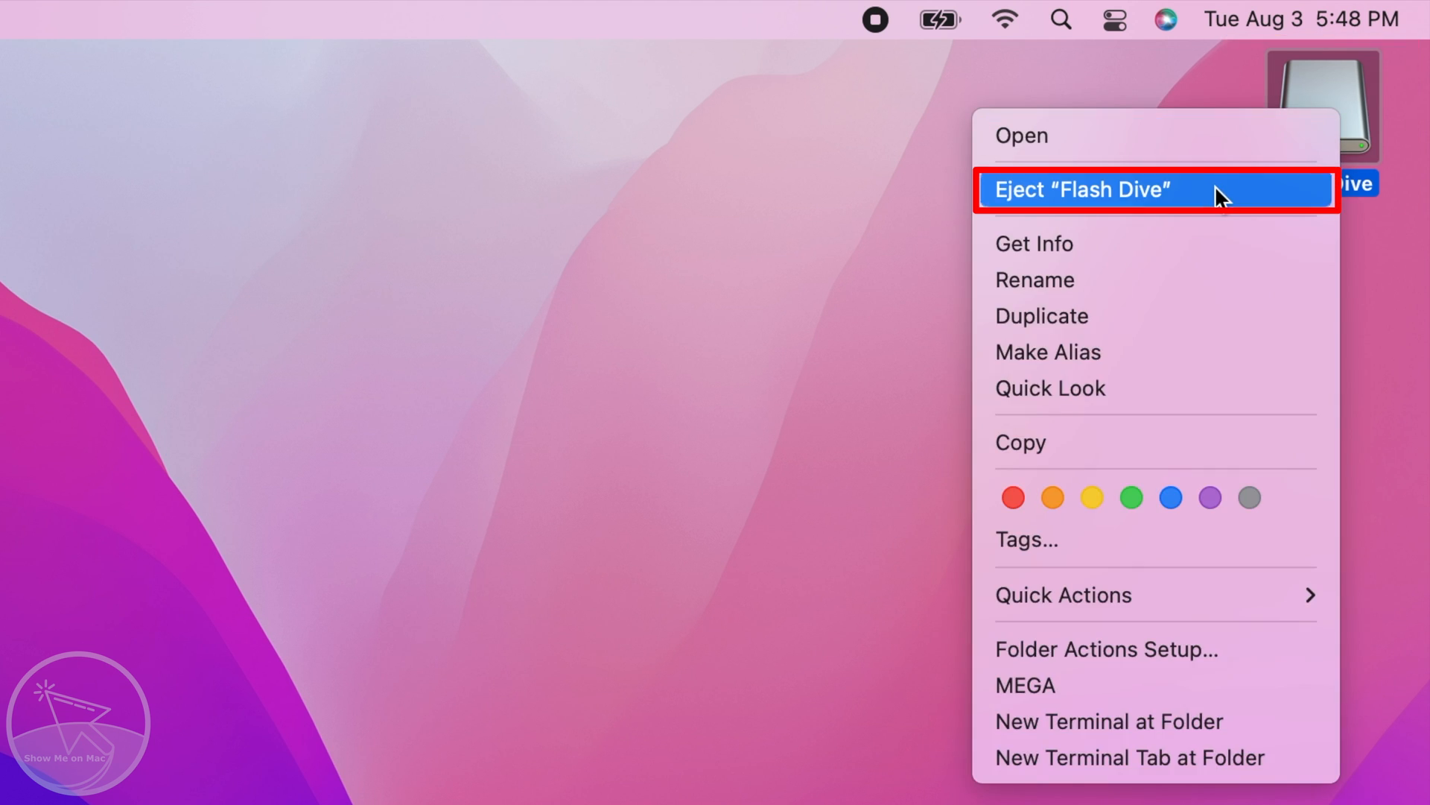
pyautogui.click(1081, 189)
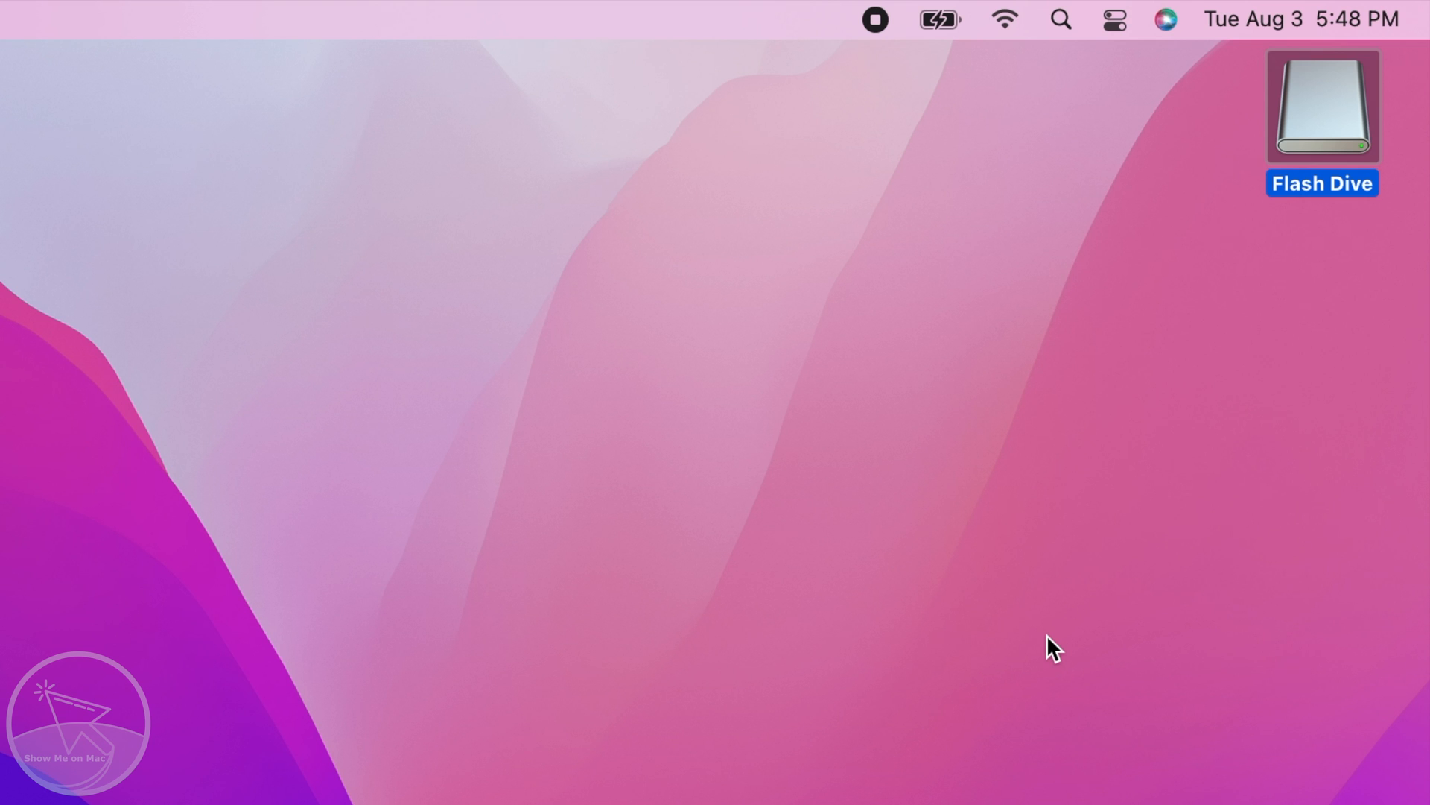